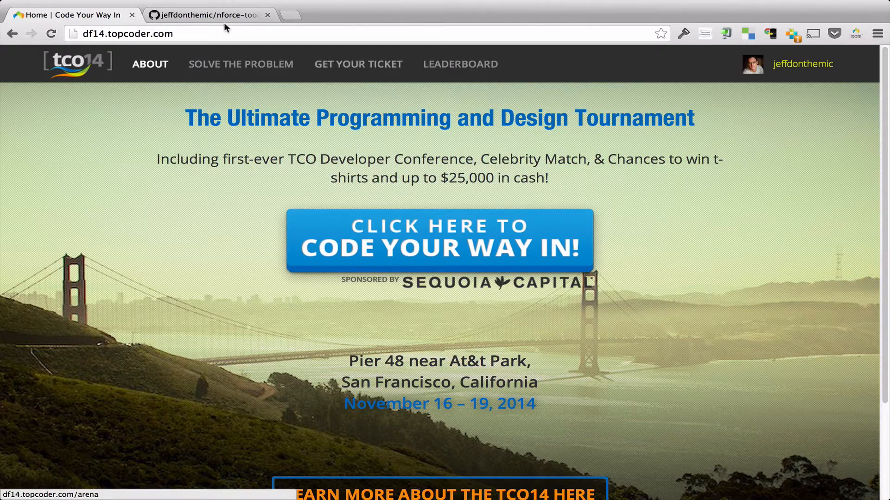
Enter the Arena from the TCO14 home page via 'Click here to Code Your Way In'.
click(208, 15)
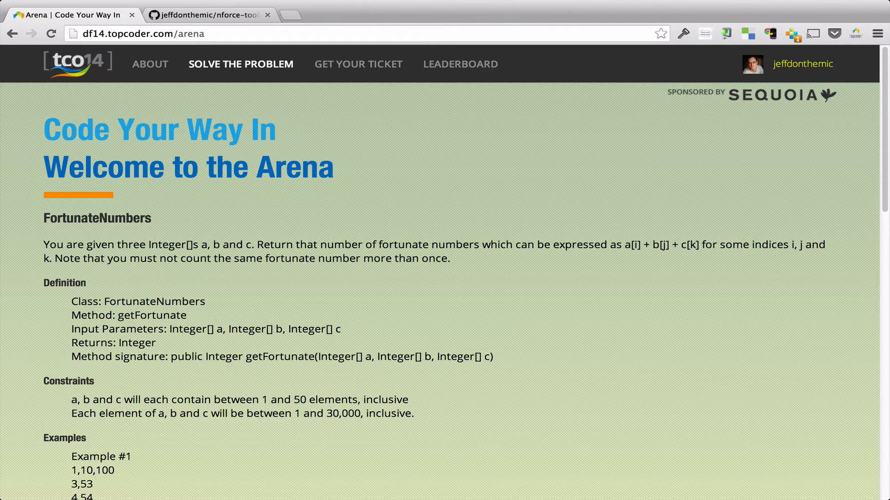
Scroll through the problem statement and Examples #1–#5 down to the Java solution in the Coding Area.
scroll(down, 3)
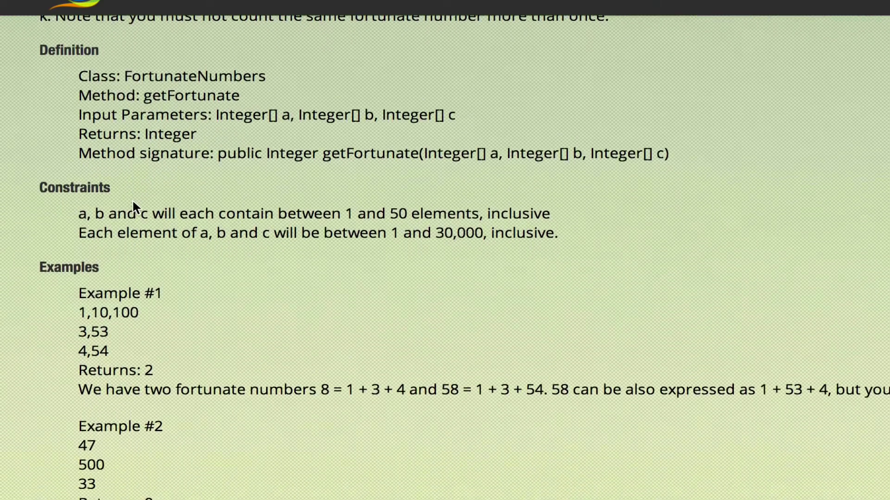
scroll(down, 3)
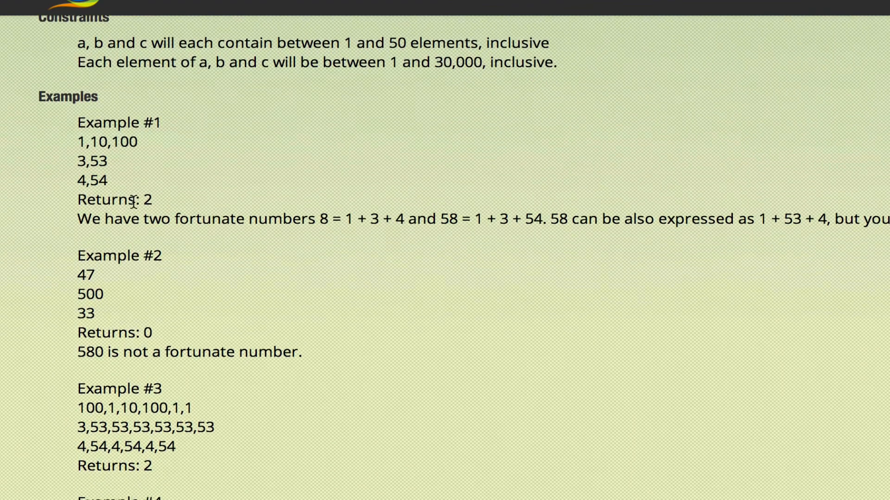
scroll(down, 3)
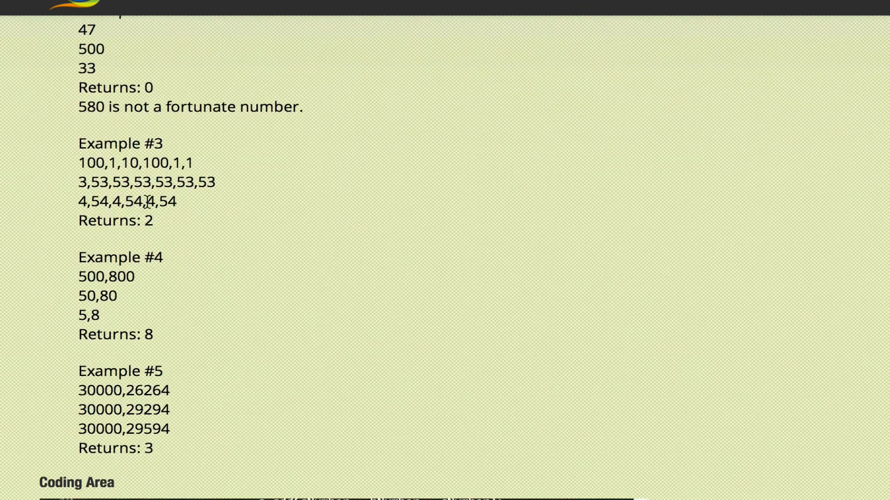
mouse_move(772, 171)
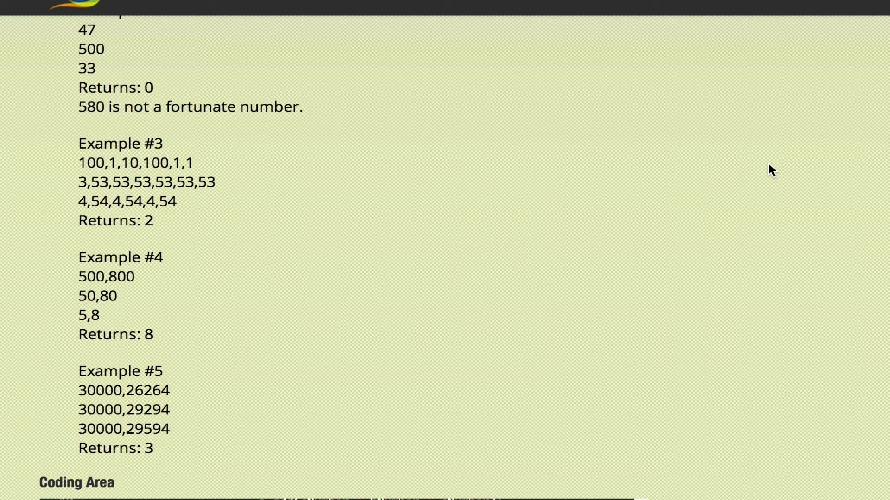
scroll(down, 3)
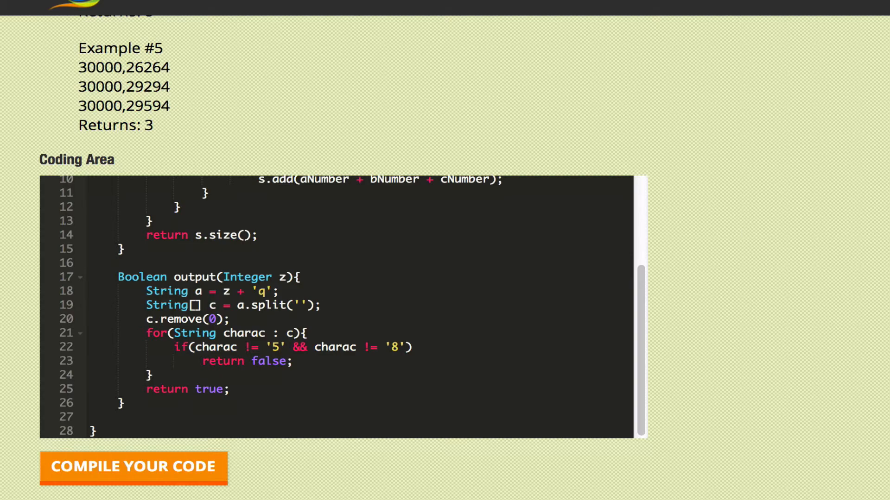
scroll(up, 3)
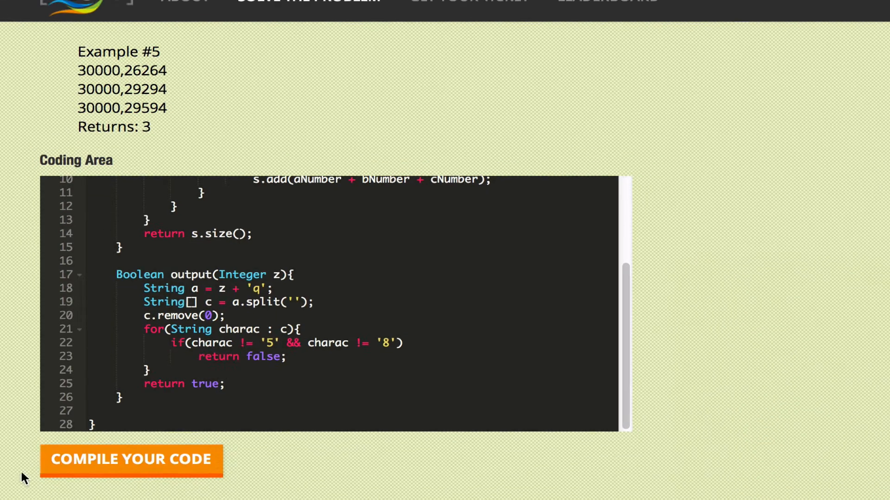
Restore the '5' character literal in the digit check on line 22 and compile until 'Your code compiled successfully' shows.
click(131, 459)
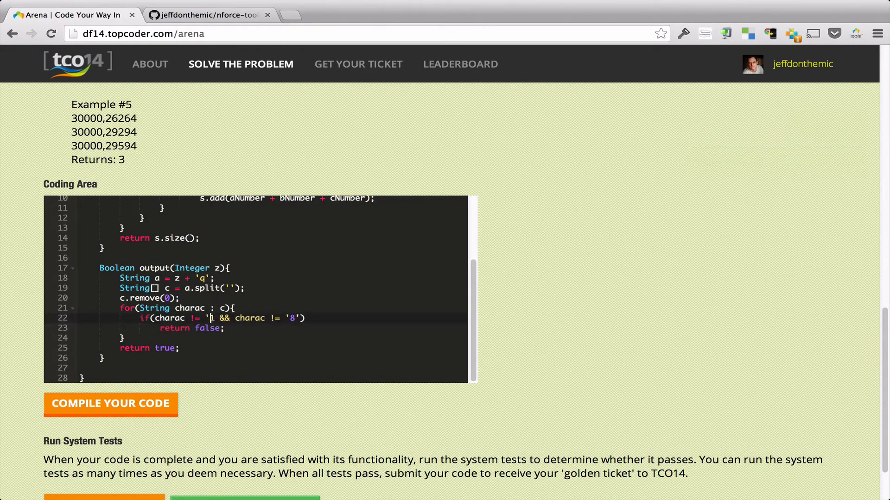
click(110, 404)
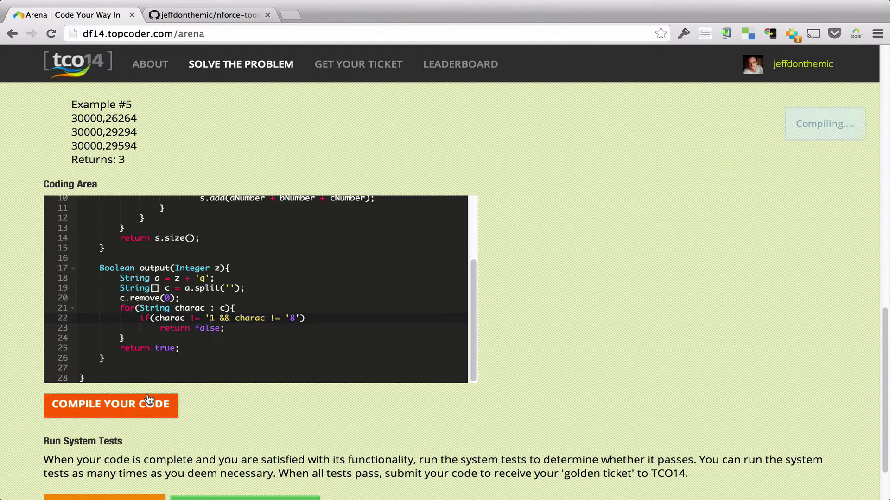
click(110, 405)
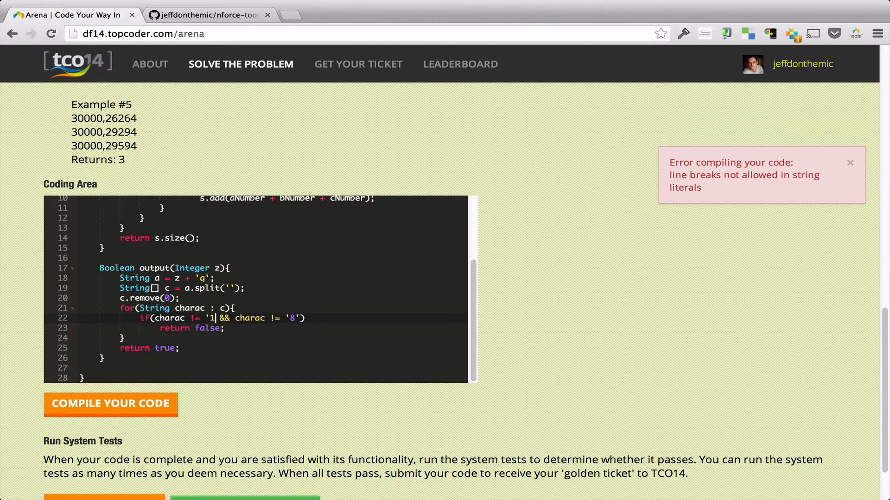
text(5')
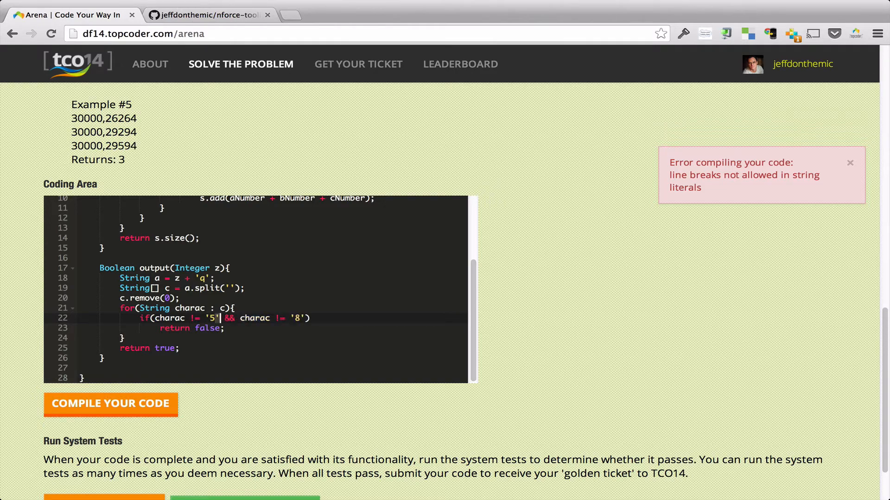
click(111, 404)
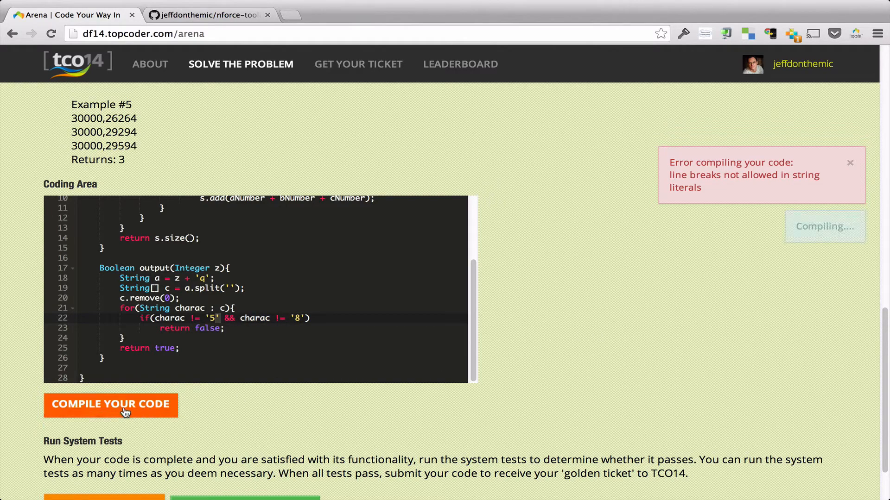
click(110, 403)
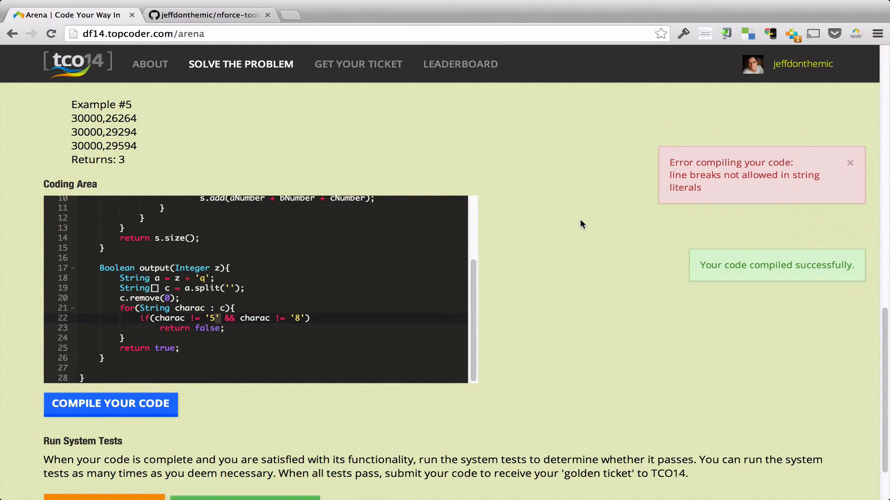
Run the system tests and review the AssertException failures expecting 0 but getting 2, 8 or 3.
scroll(down, 3)
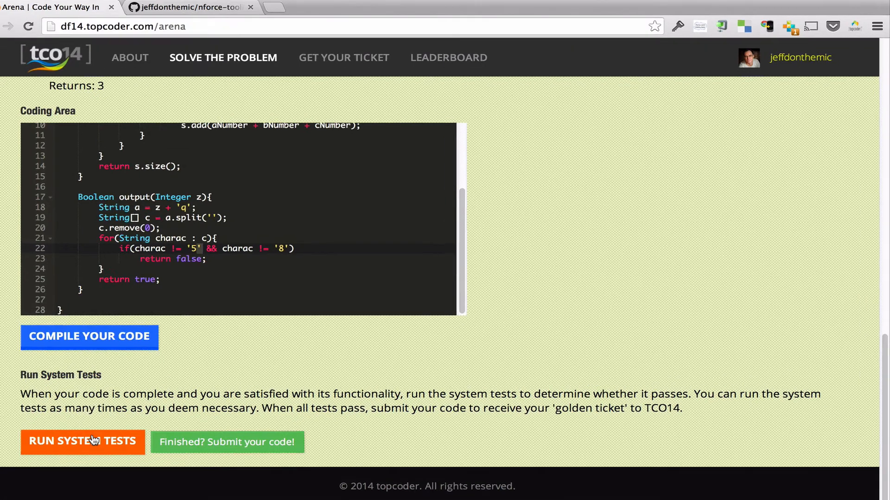
click(82, 442)
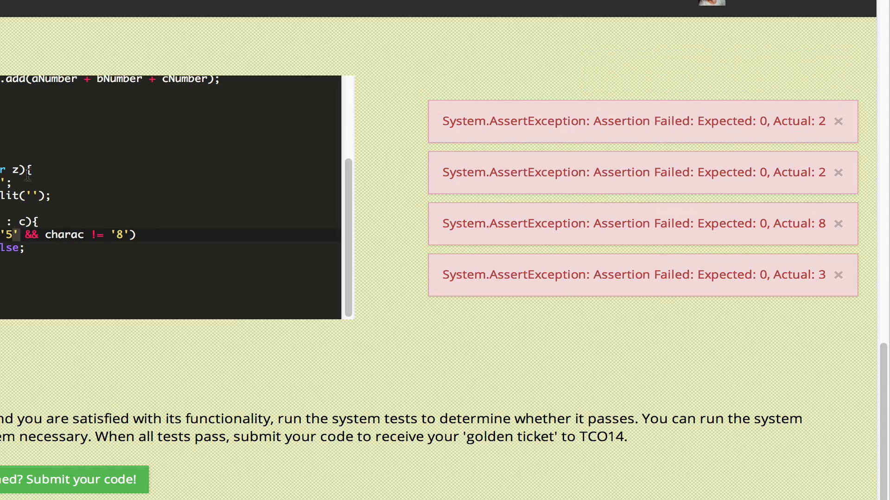
scroll(up, 3)
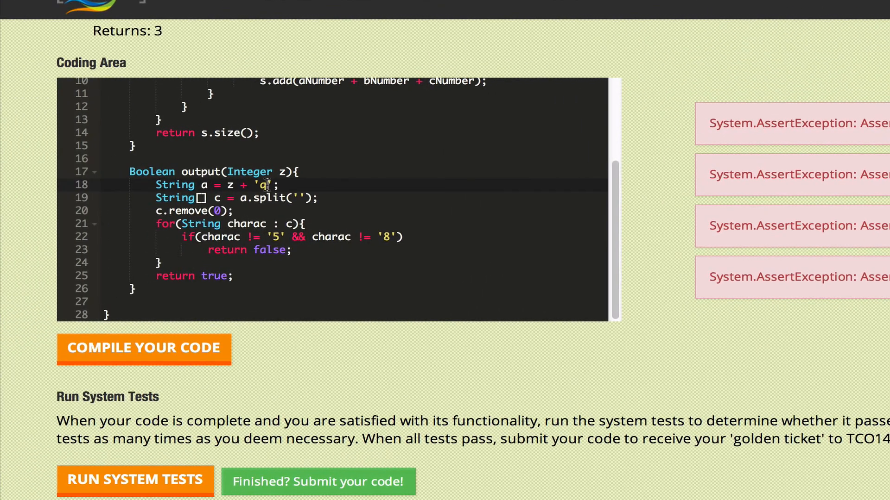
Delete the stray 'q' from the string conversion on line 18 and rerun the tests to get 'All tests passed successfully'.
key(Backspace)
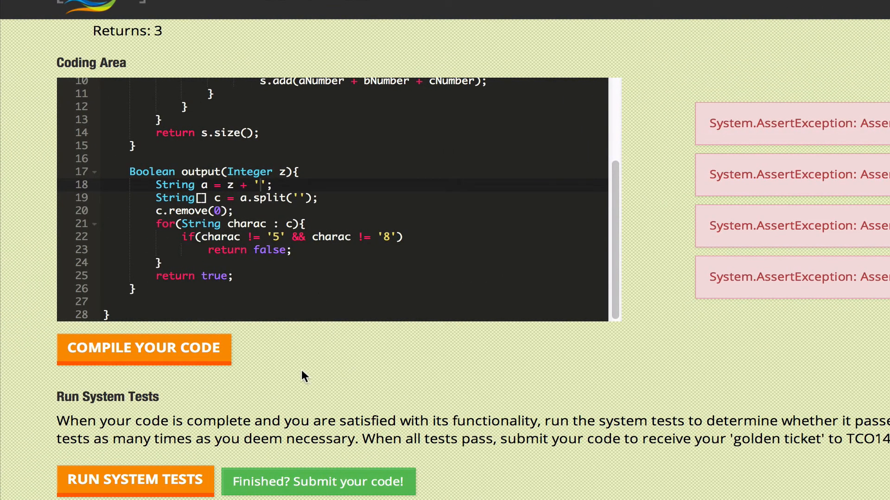
mouse_move(144, 348)
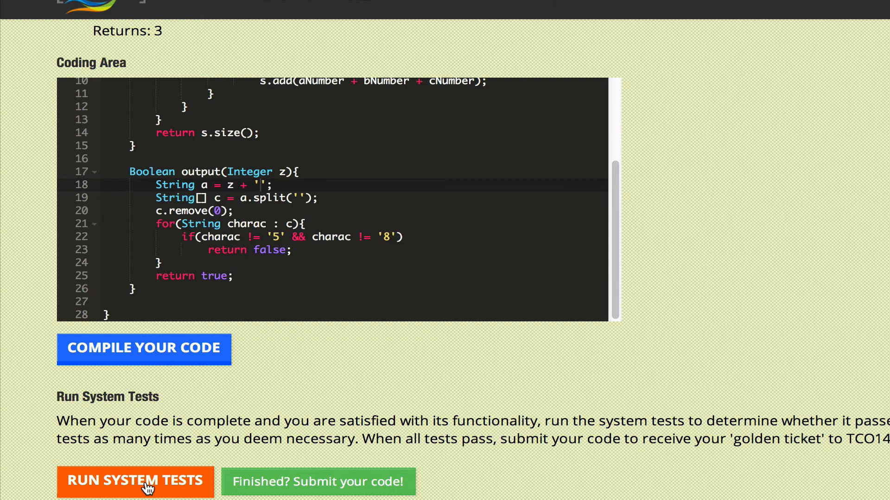
click(135, 482)
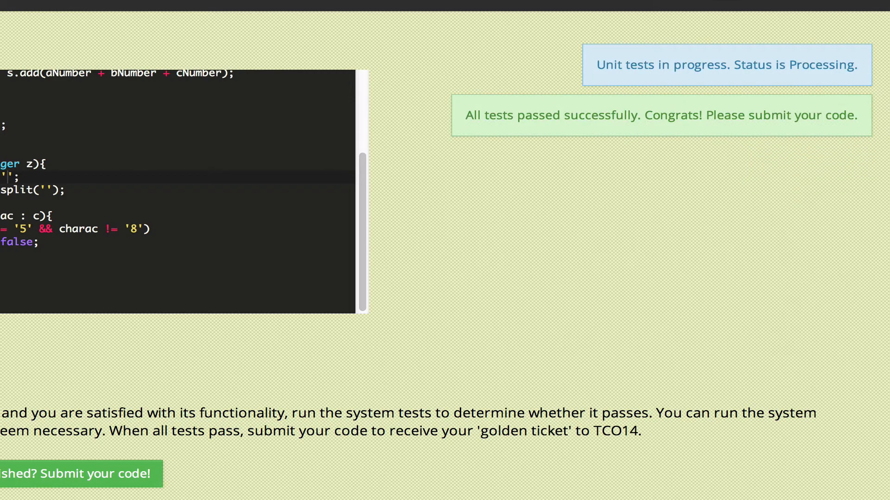
scroll(up, 3)
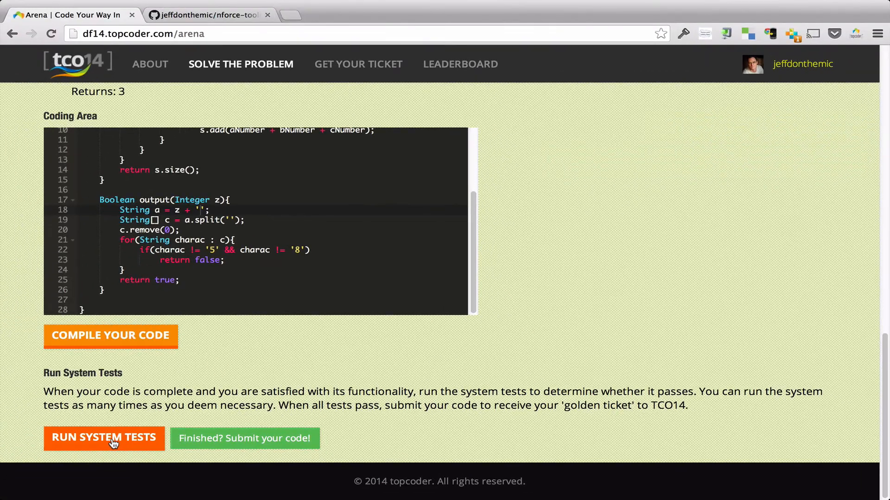